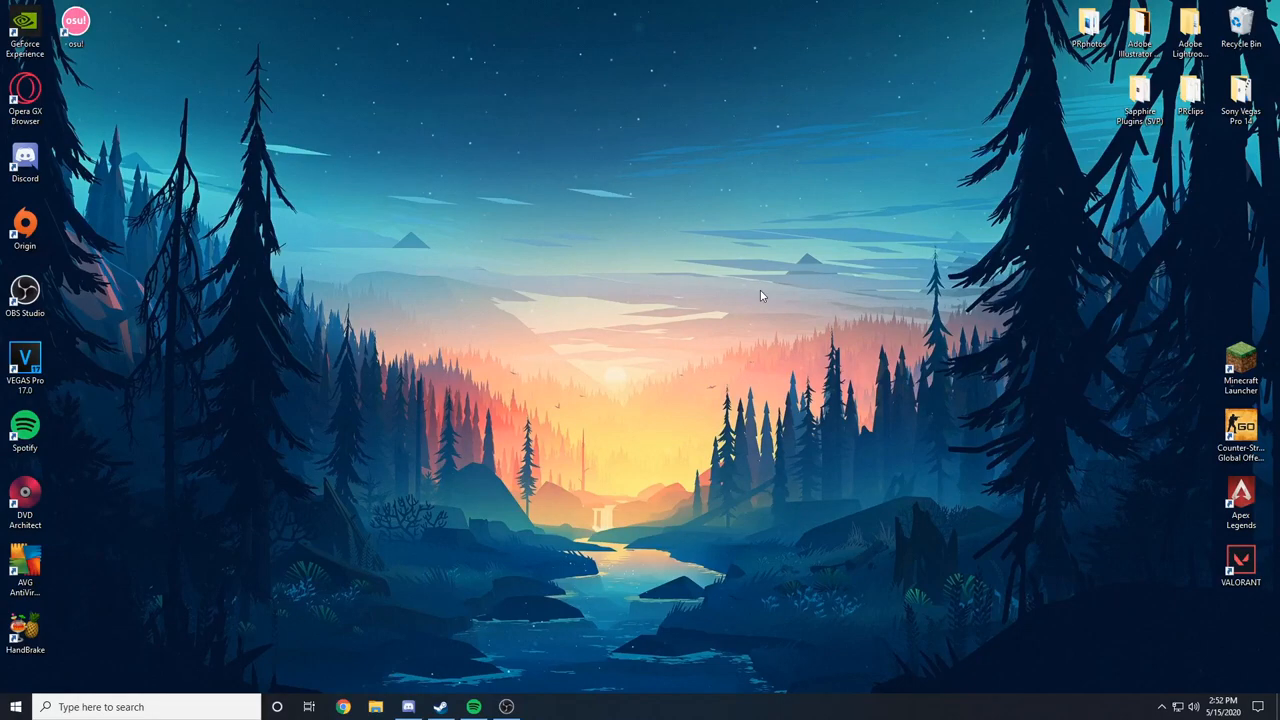
{"action": "mouse_move", "coordinate": [762, 300]}
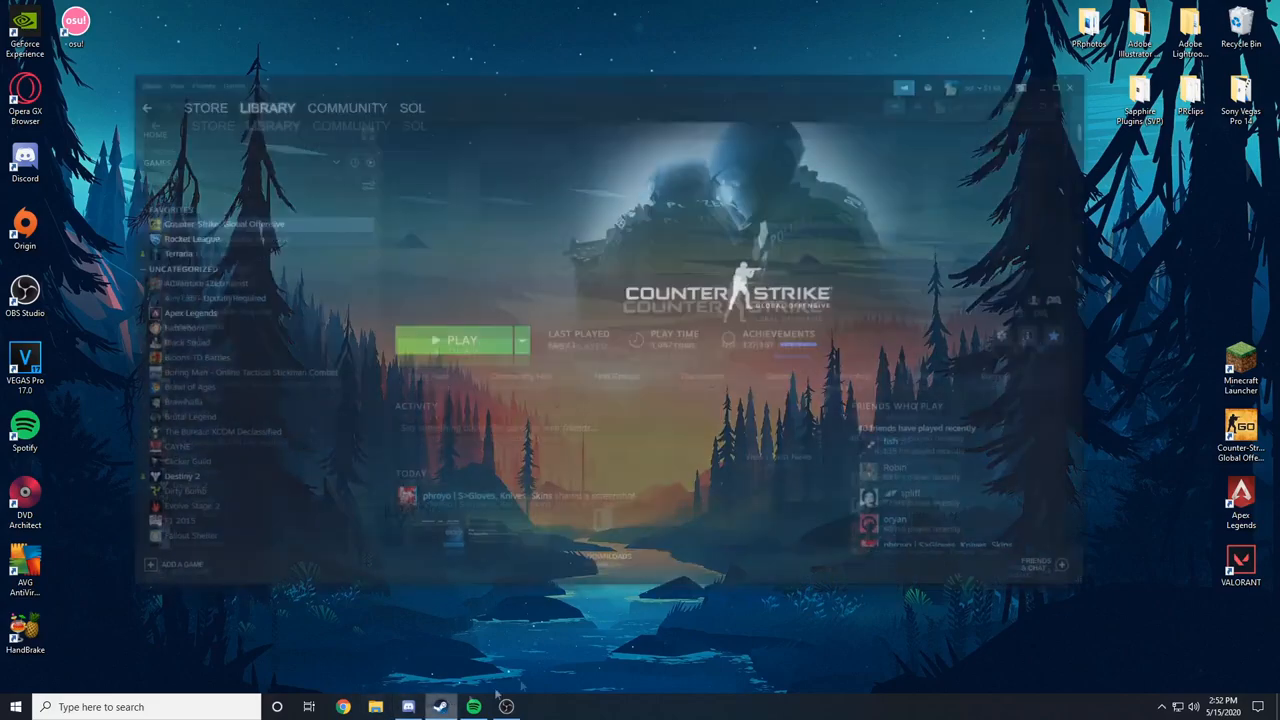
- Show Rocket League's page in the Steam game library
{"action": "left_click", "coordinate": [168, 192]}
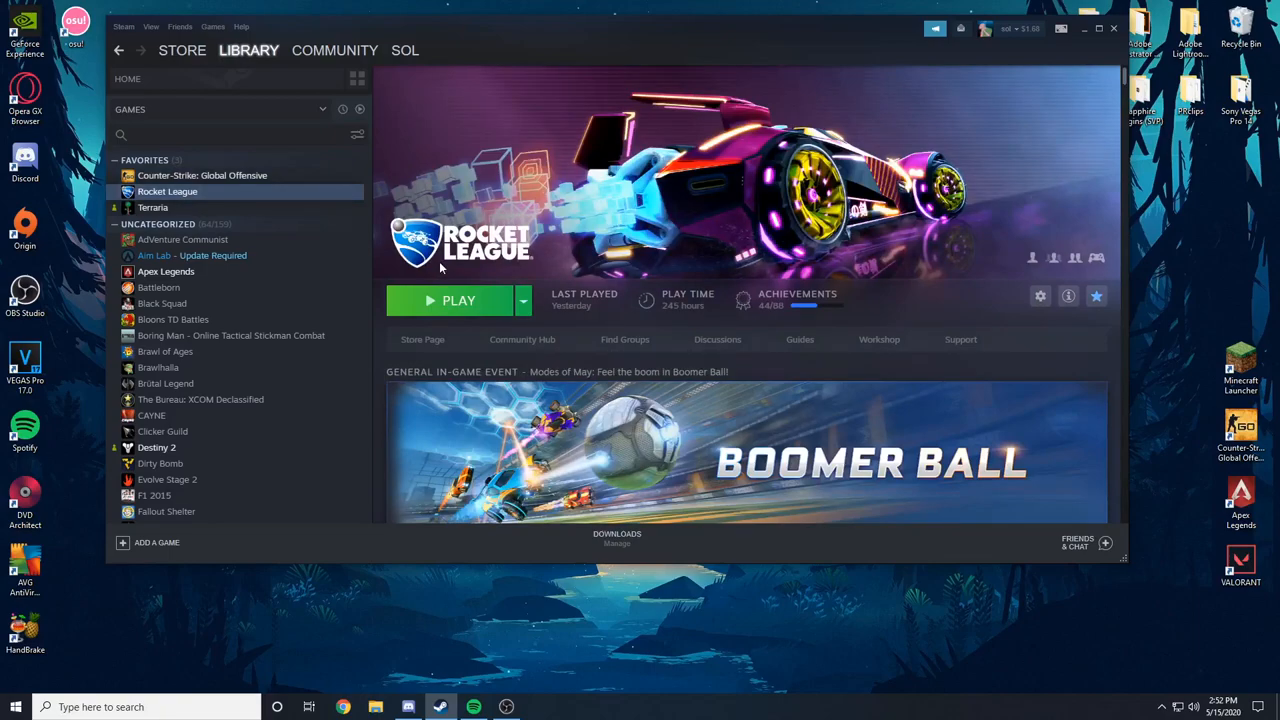
{"action": "mouse_move", "coordinate": [550, 310]}
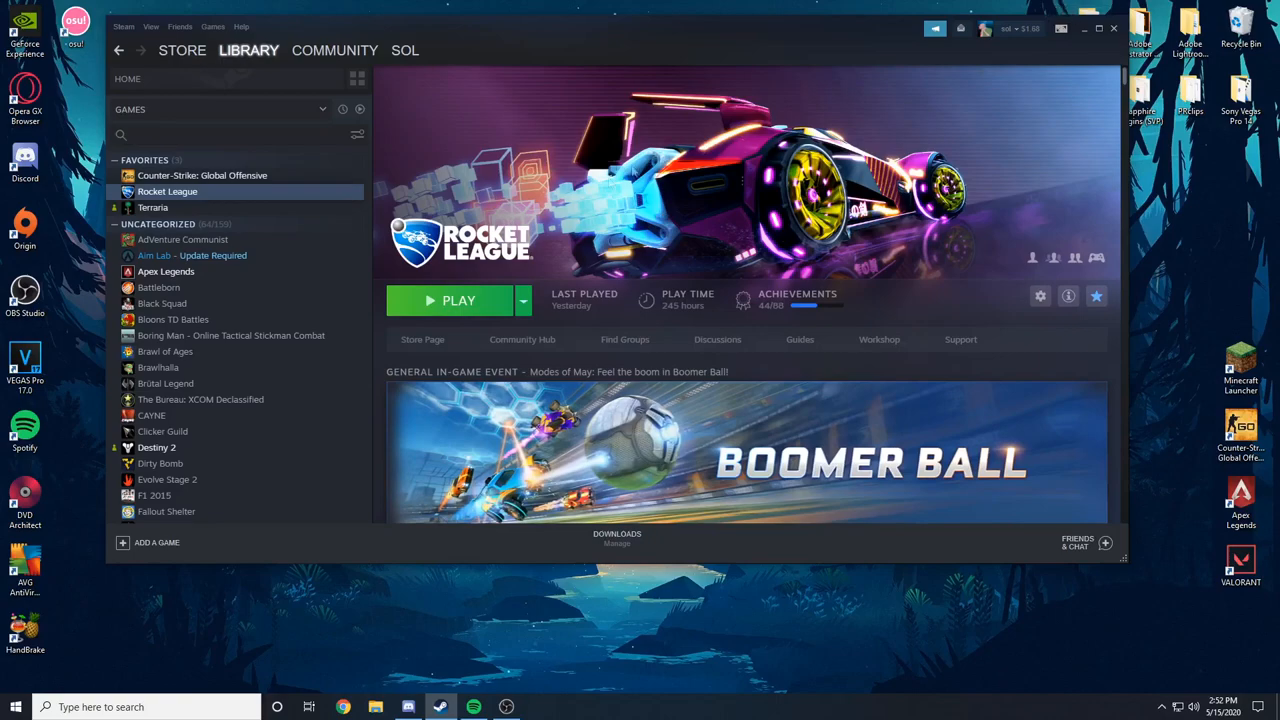
{"action": "mouse_move", "coordinate": [566, 210]}
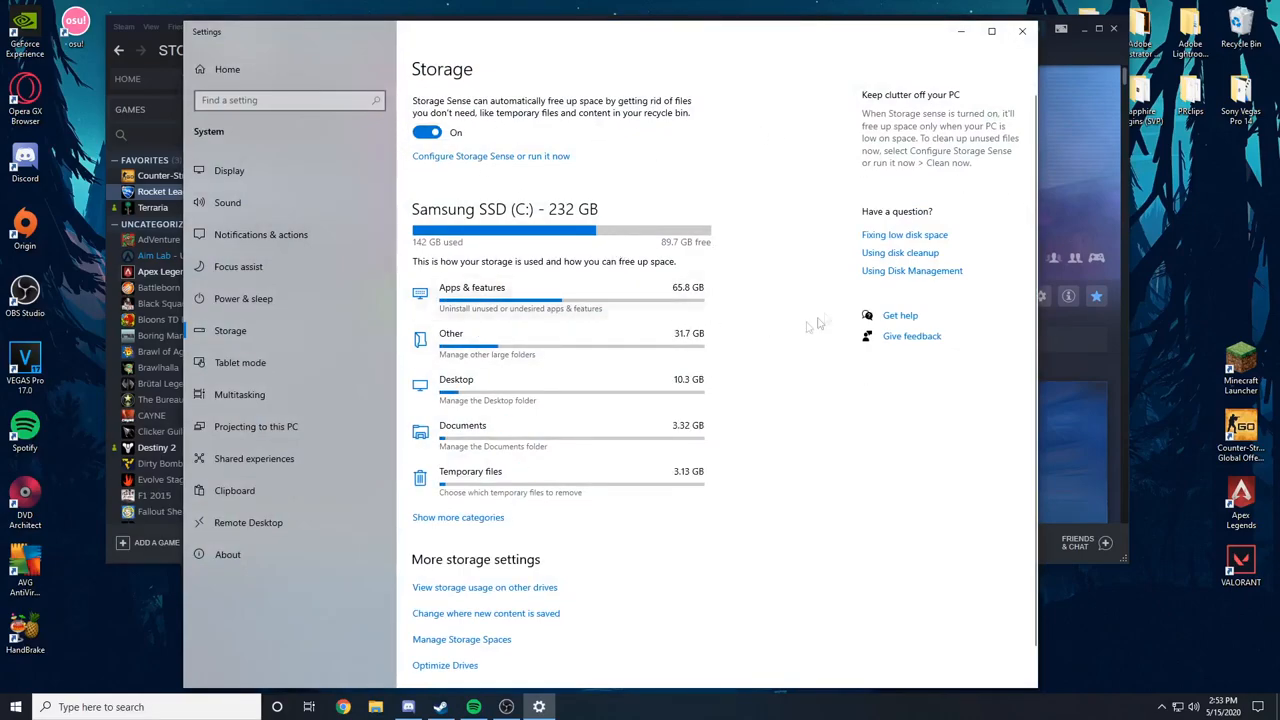
{"action": "mouse_move", "coordinate": [784, 516]}
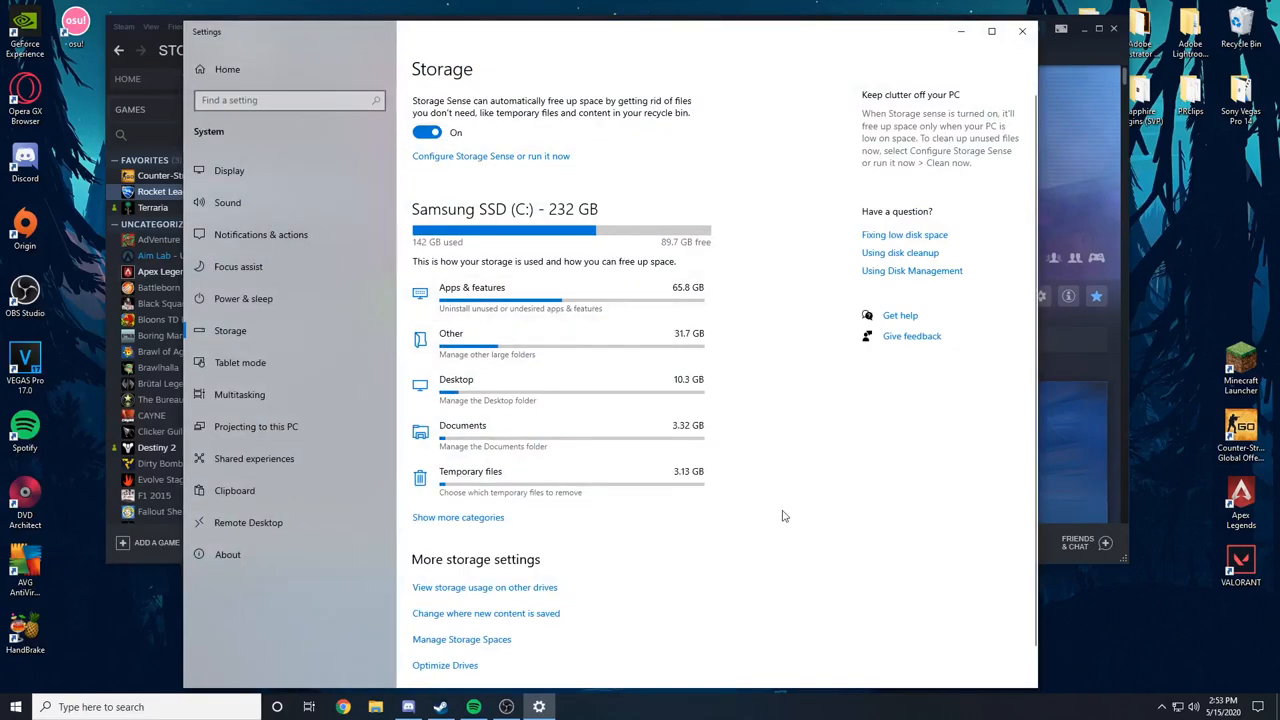
- Expand the full list of storage usage categories for the C: drive
{"action": "left_click", "coordinate": [472, 288]}
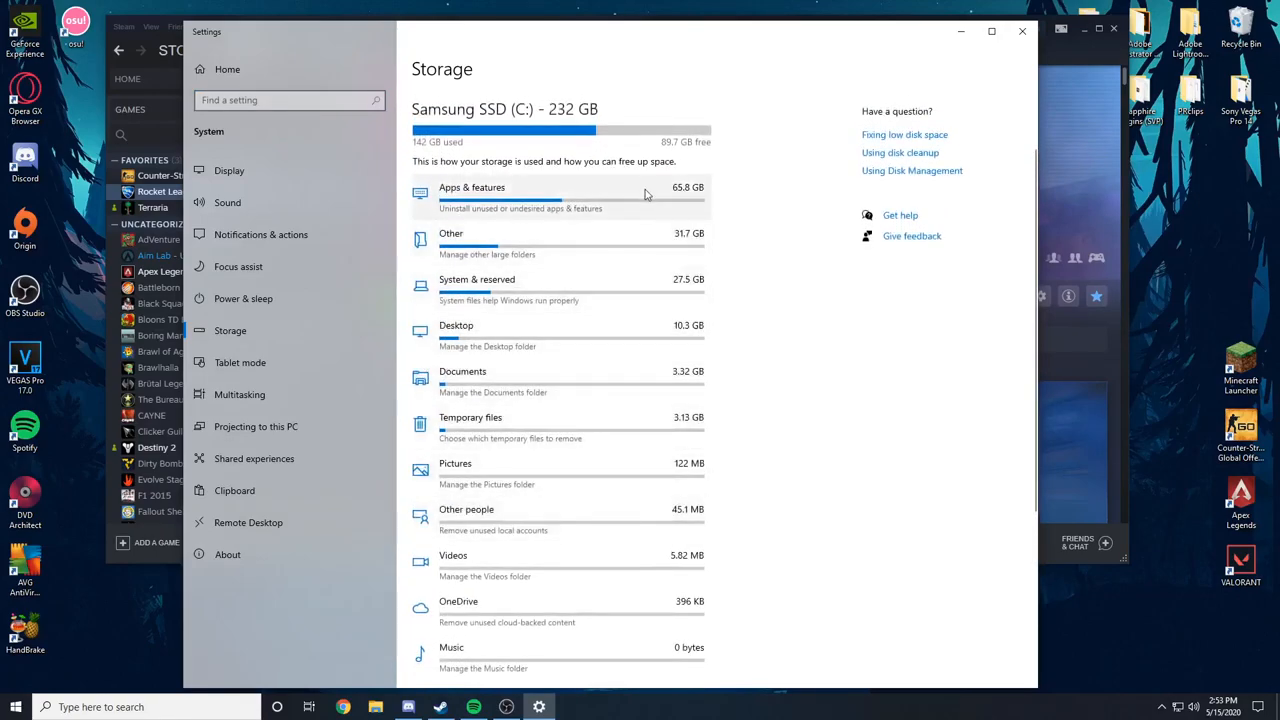
{"action": "mouse_move", "coordinate": [644, 240]}
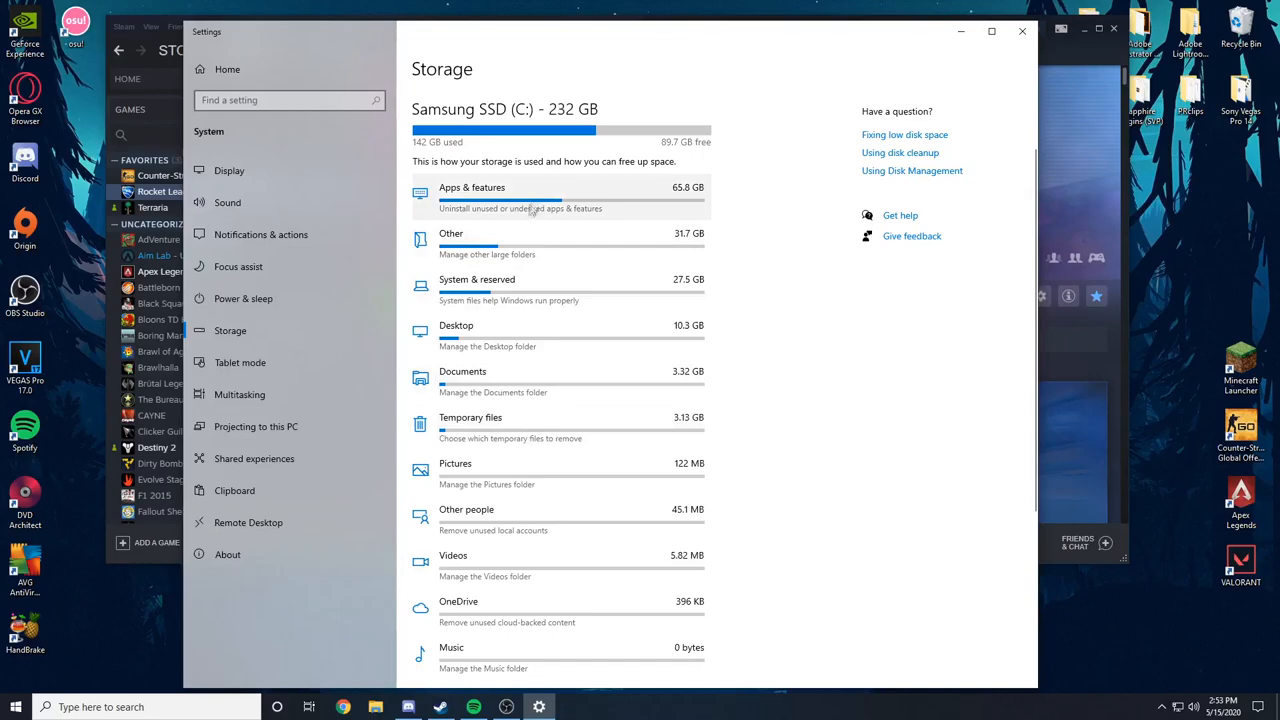
{"action": "mouse_move", "coordinate": [494, 312]}
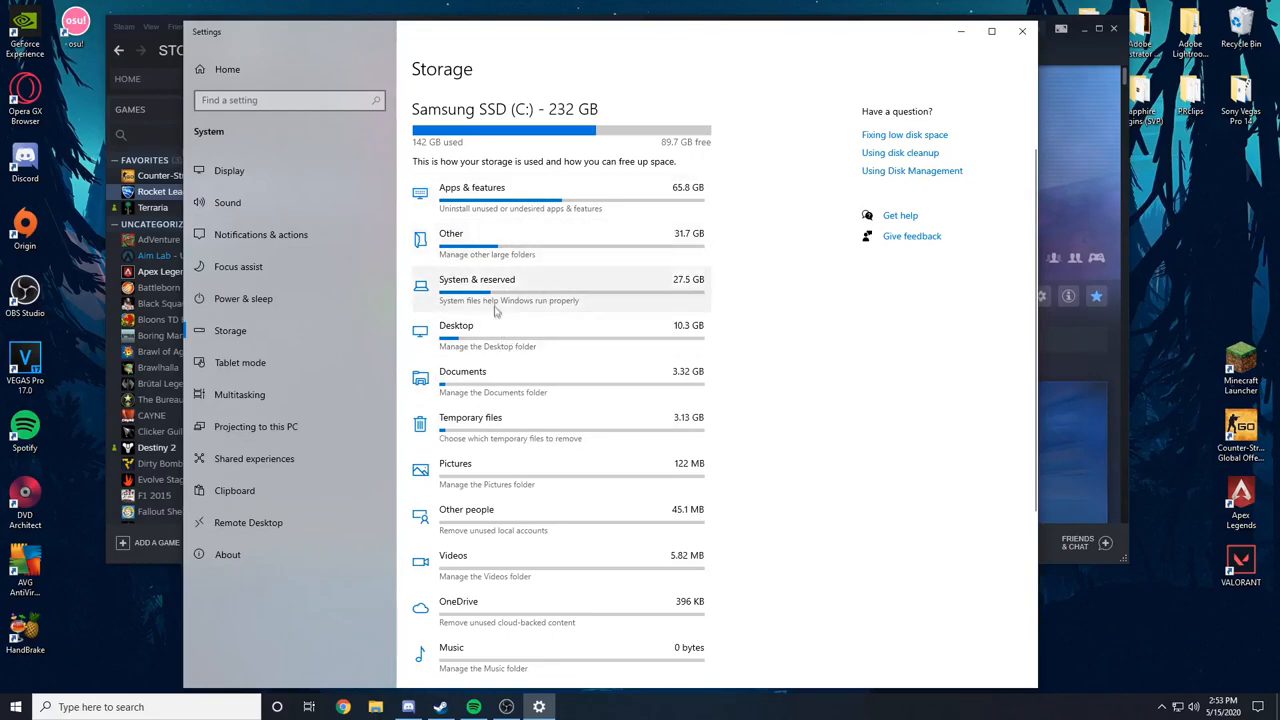
{"action": "mouse_move", "coordinate": [484, 352]}
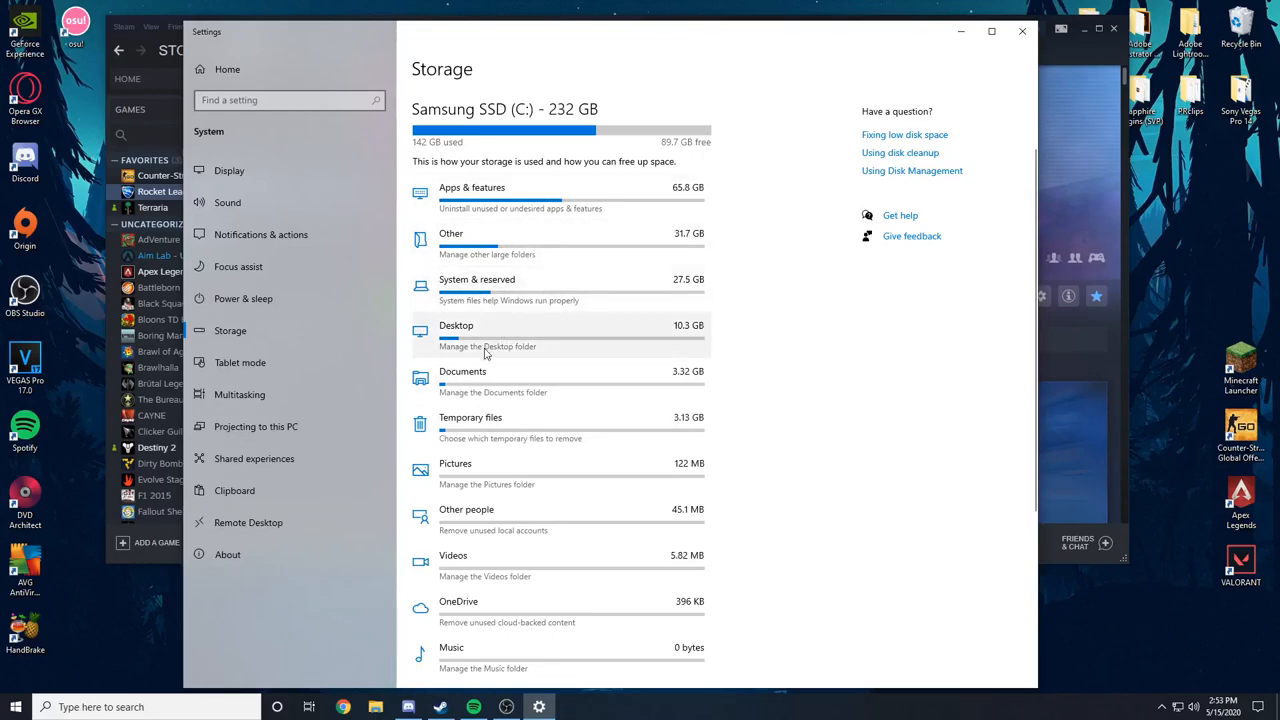
- Scroll the storage categories to the end, down to Maps at 0 bytes
{"action": "scroll", "scroll_direction": "down", "scroll_amount": 3}
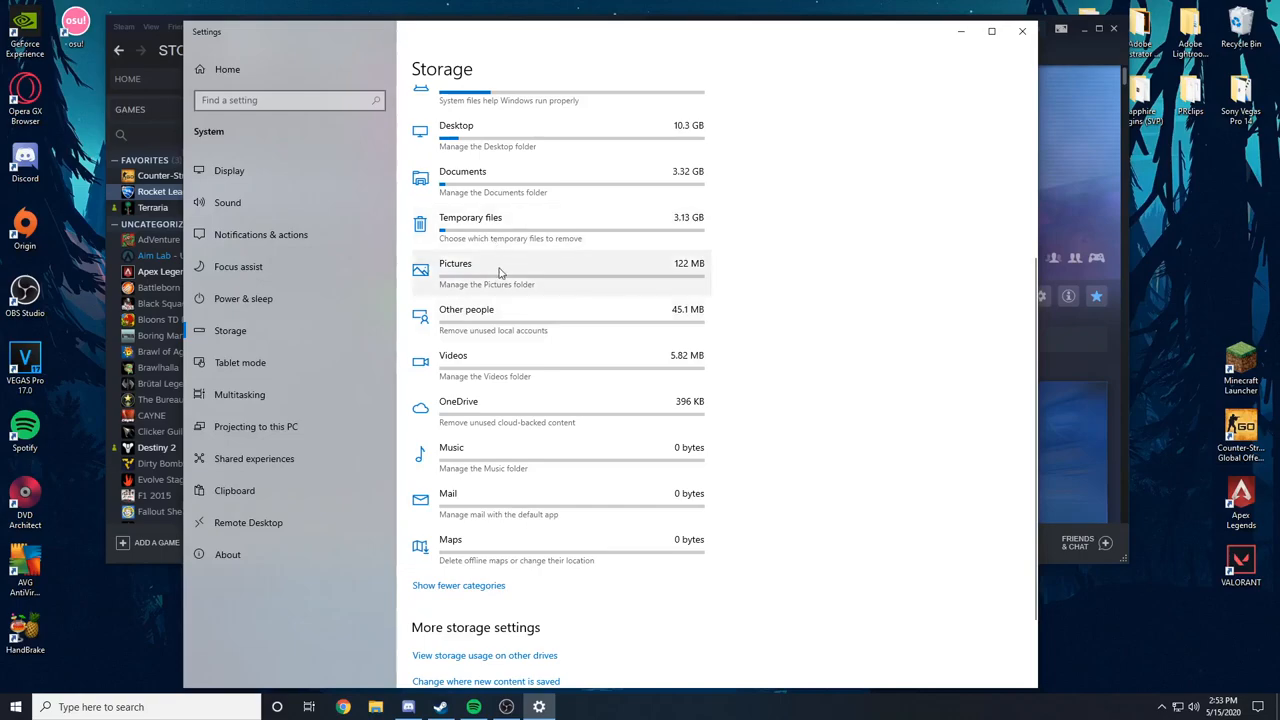
{"action": "mouse_move", "coordinate": [512, 448]}
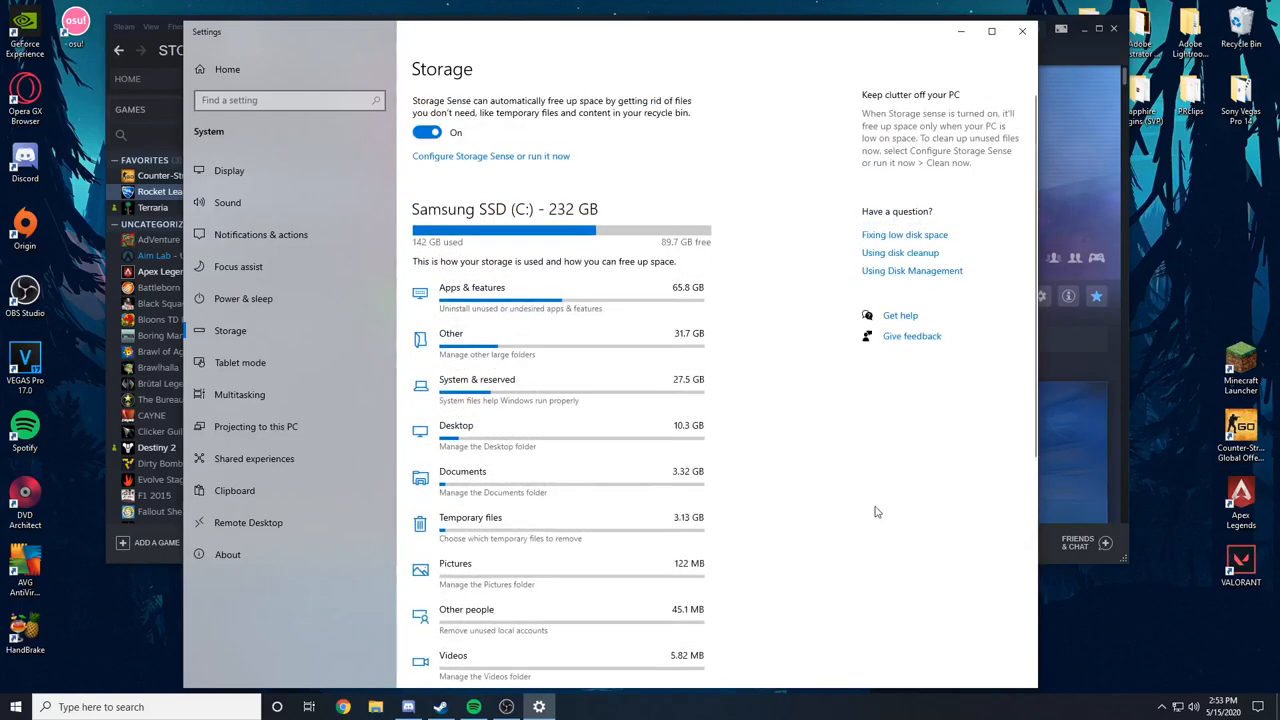
{"action": "mouse_move", "coordinate": [684, 228]}
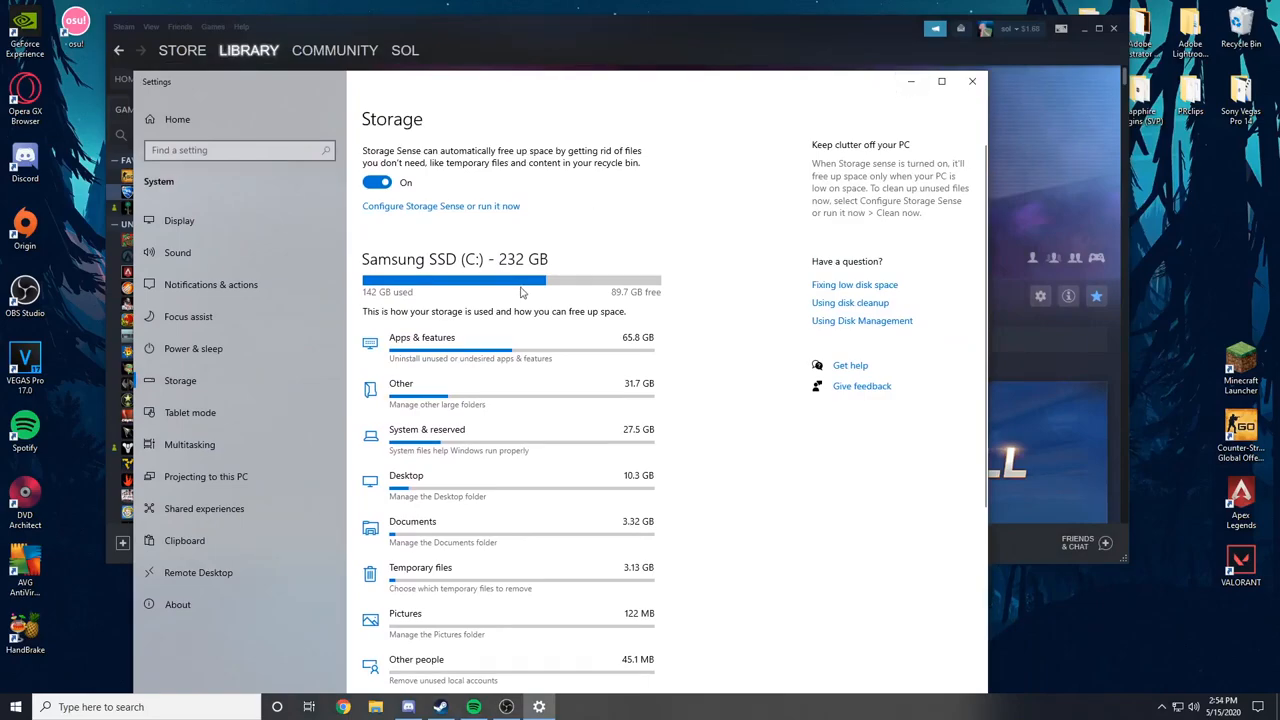
{"action": "mouse_move", "coordinate": [436, 292]}
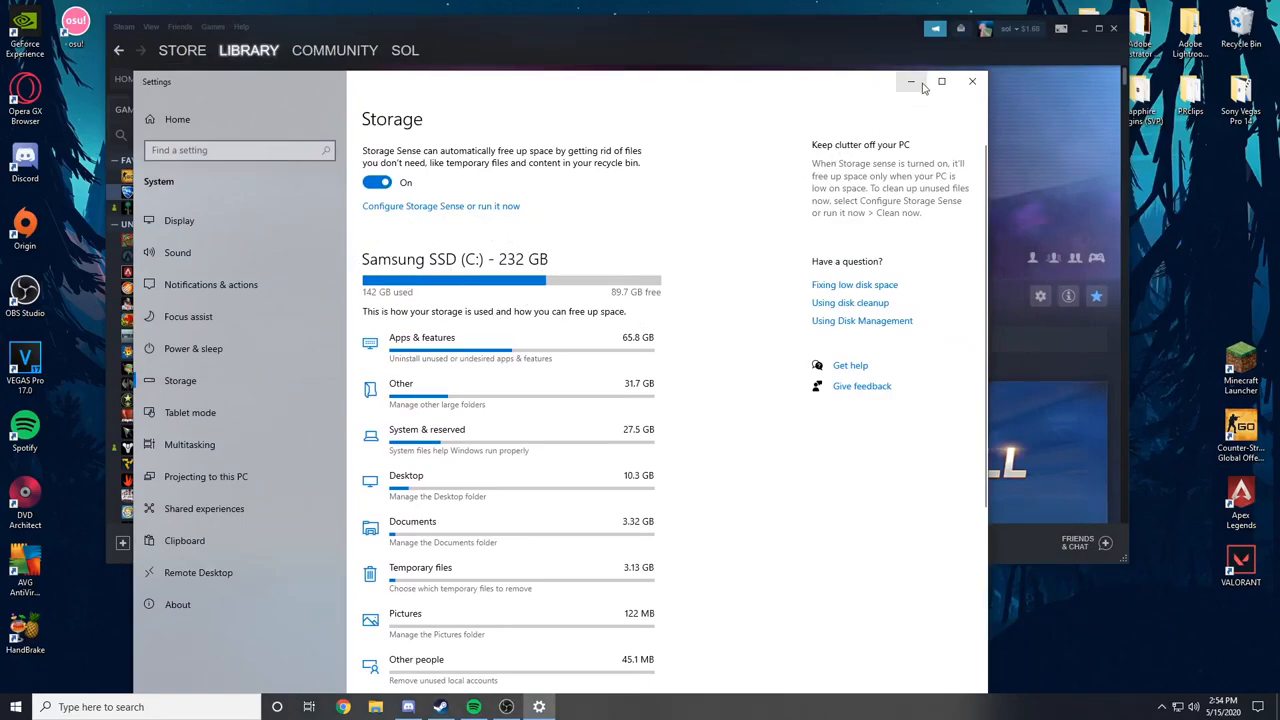
{"action": "mouse_move", "coordinate": [912, 80]}
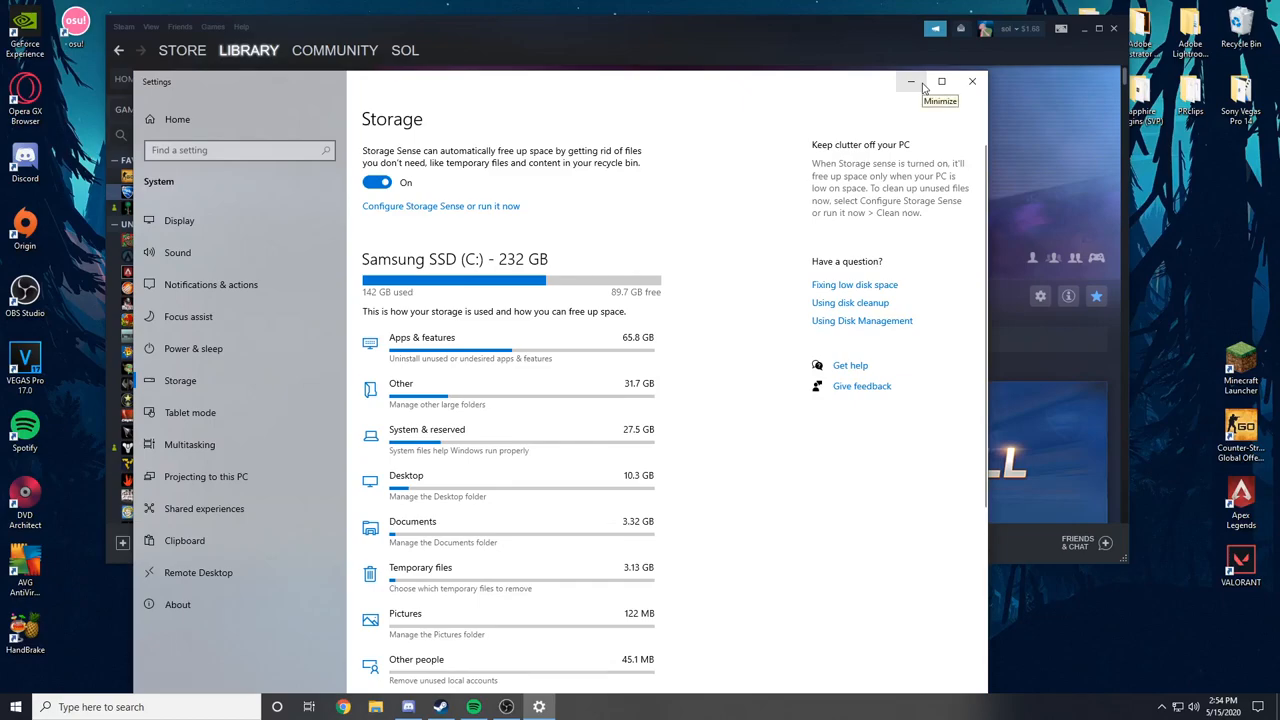
{"action": "mouse_move", "coordinate": [844, 88]}
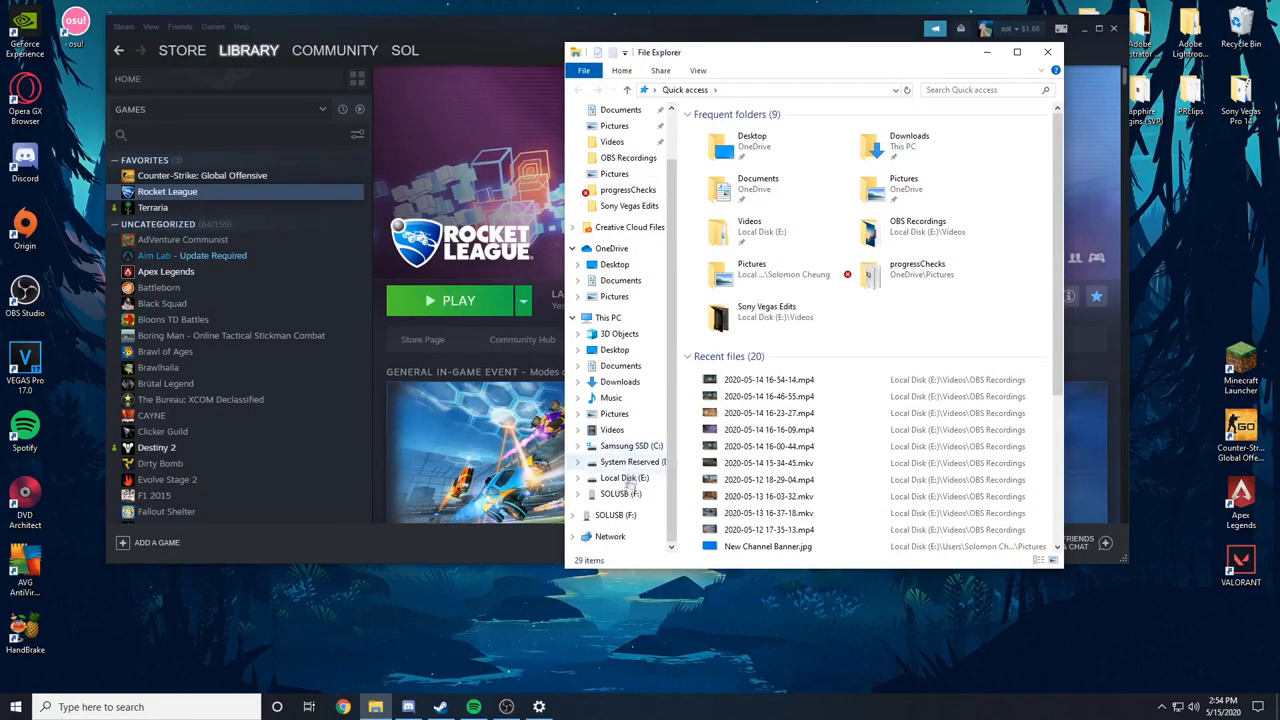
- Compare free space on the Samsung SSD (C:), System Reserved (D:) and Local Disk (E:) drives
{"action": "left_click", "coordinate": [608, 318]}
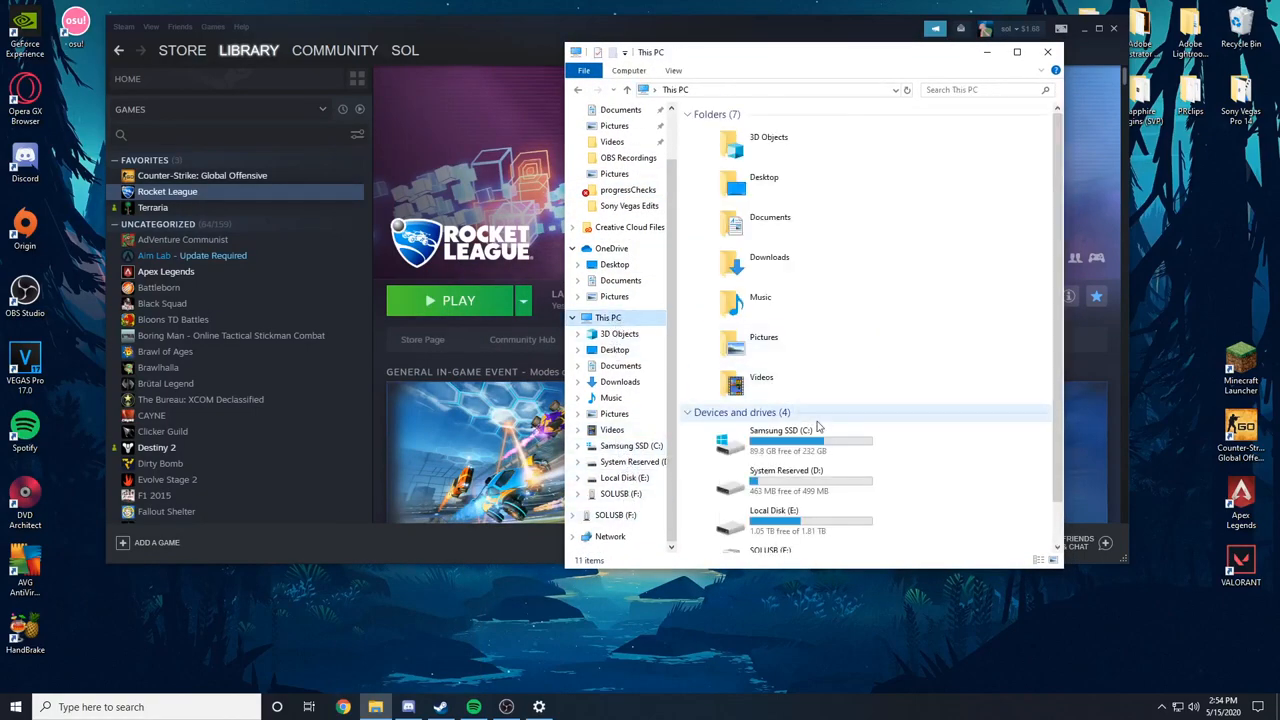
{"action": "scroll", "scroll_direction": "down", "scroll_amount": 3}
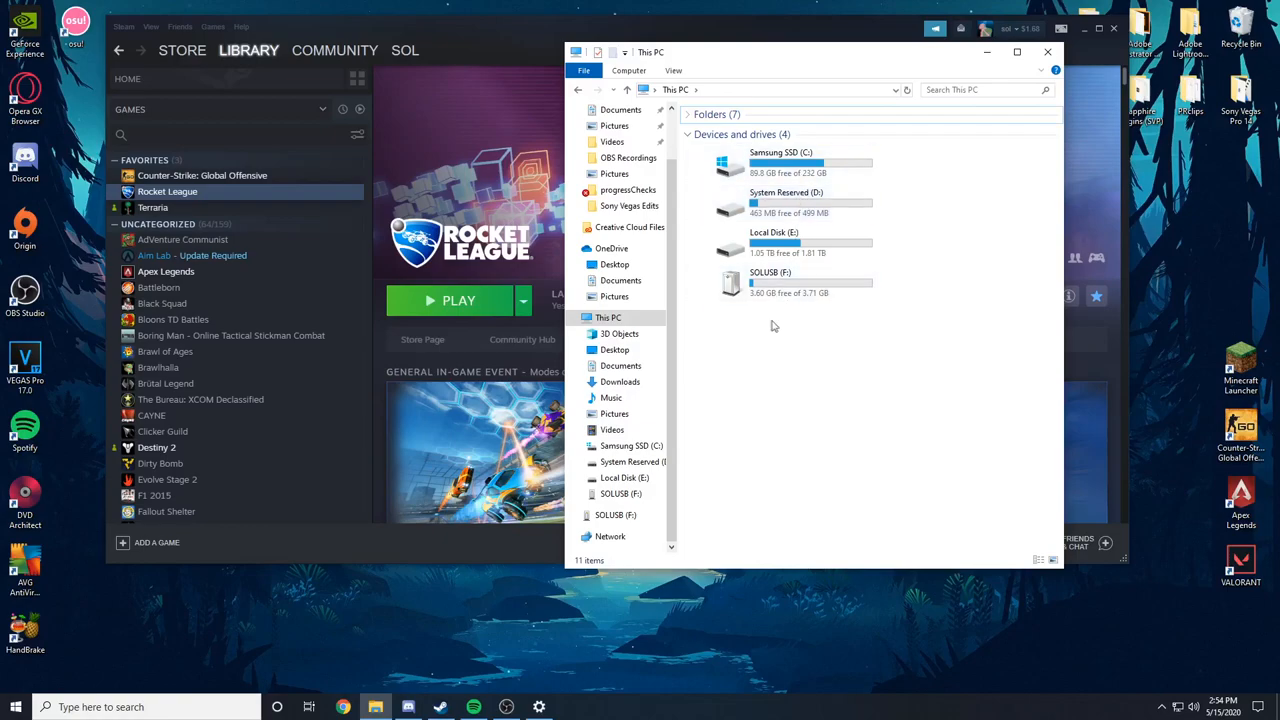
{"action": "left_click", "coordinate": [796, 284]}
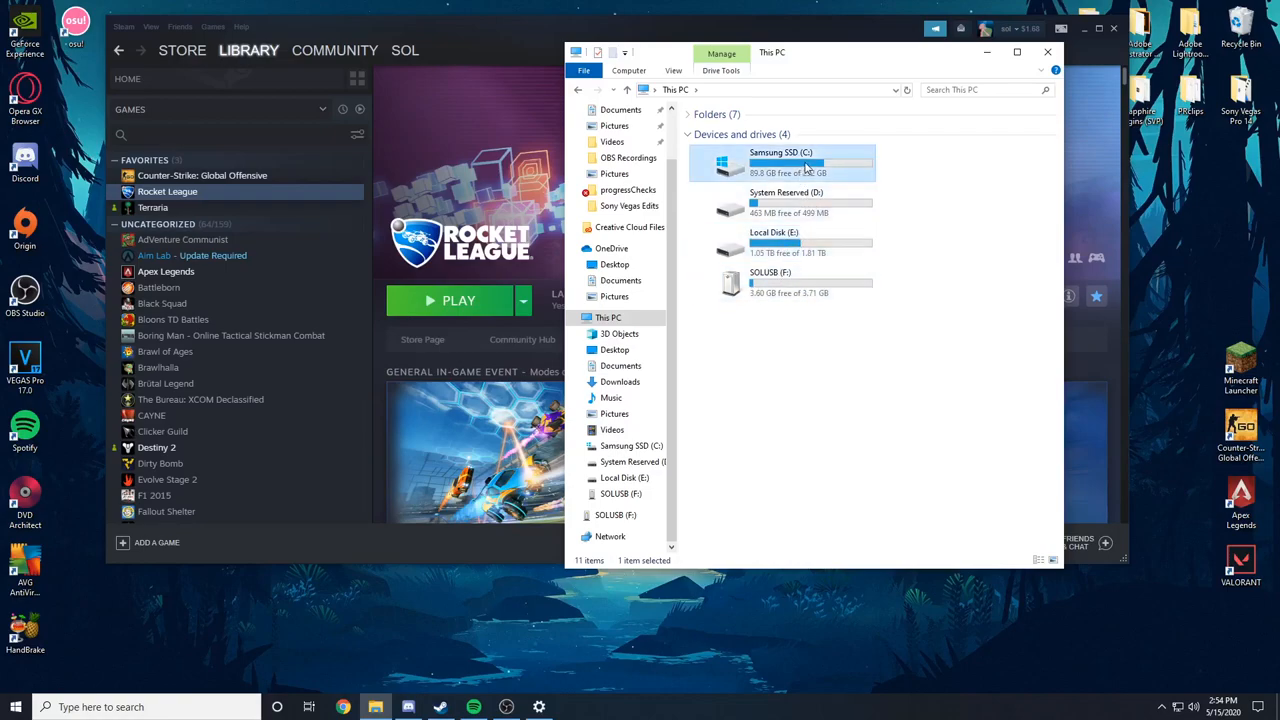
{"action": "left_click", "coordinate": [810, 202]}
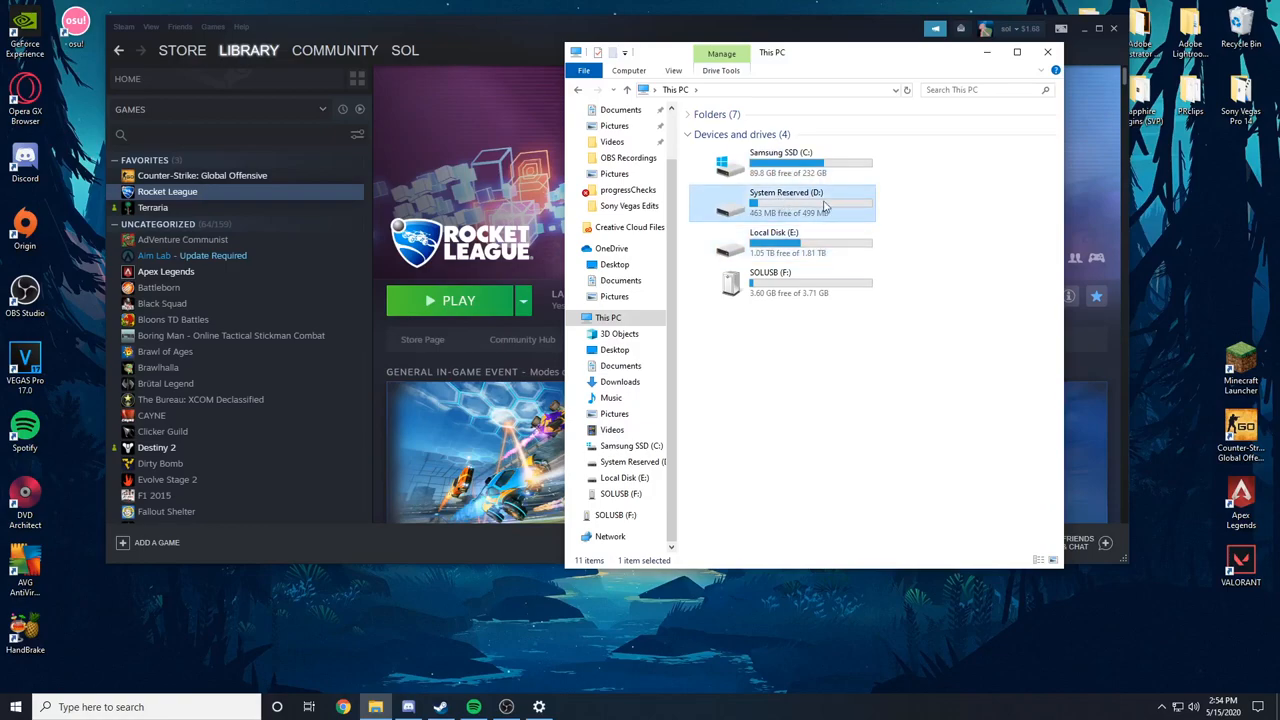
{"action": "double_click", "coordinate": [786, 200]}
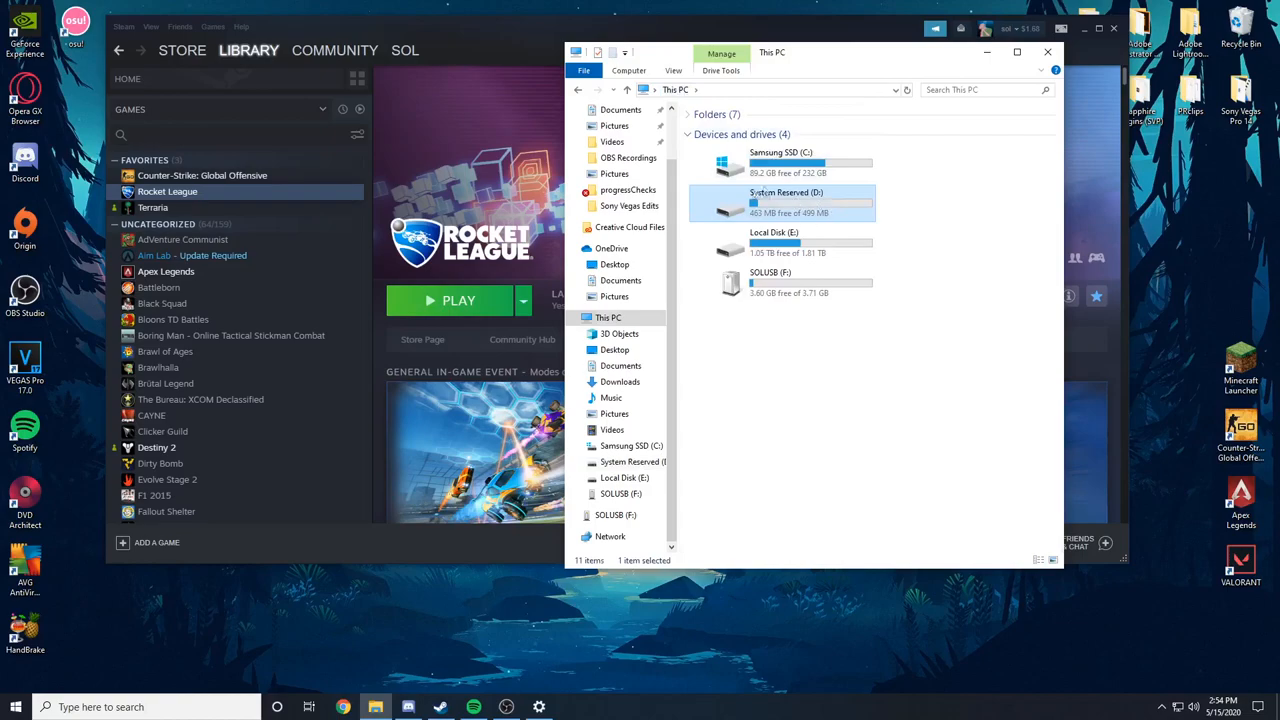
{"action": "left_click", "coordinate": [810, 244]}
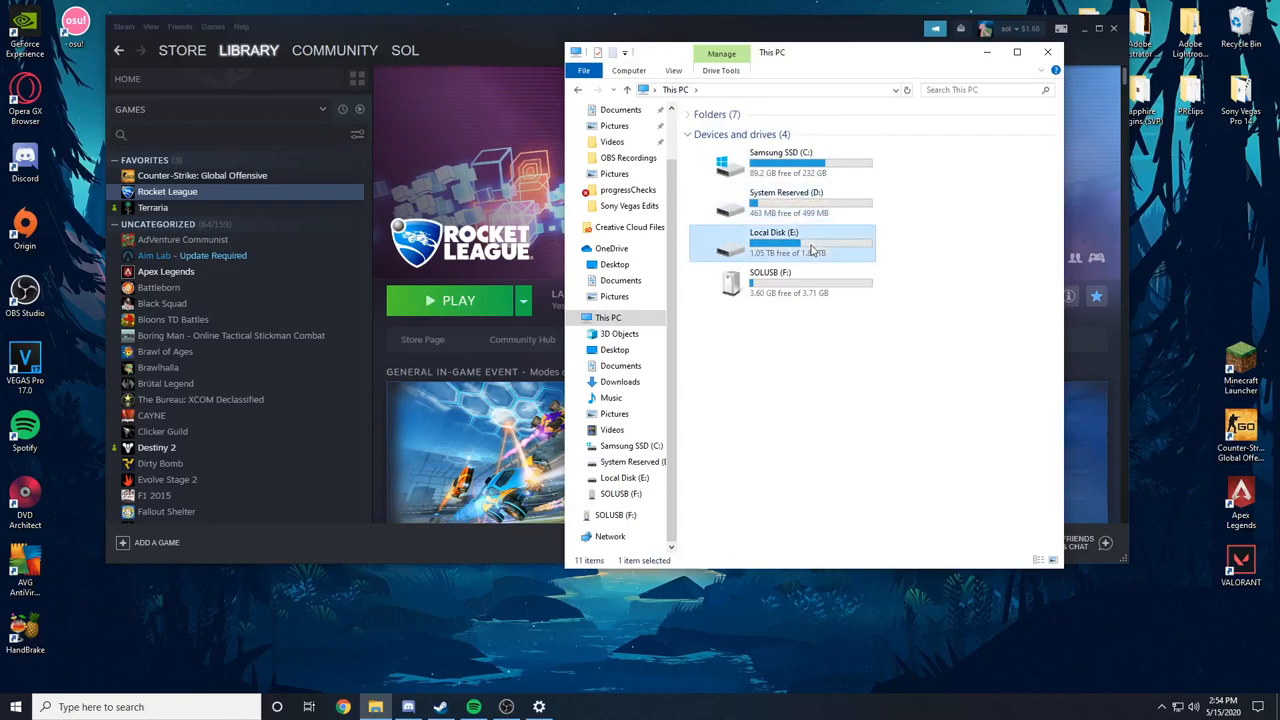
{"action": "mouse_move", "coordinate": [828, 180]}
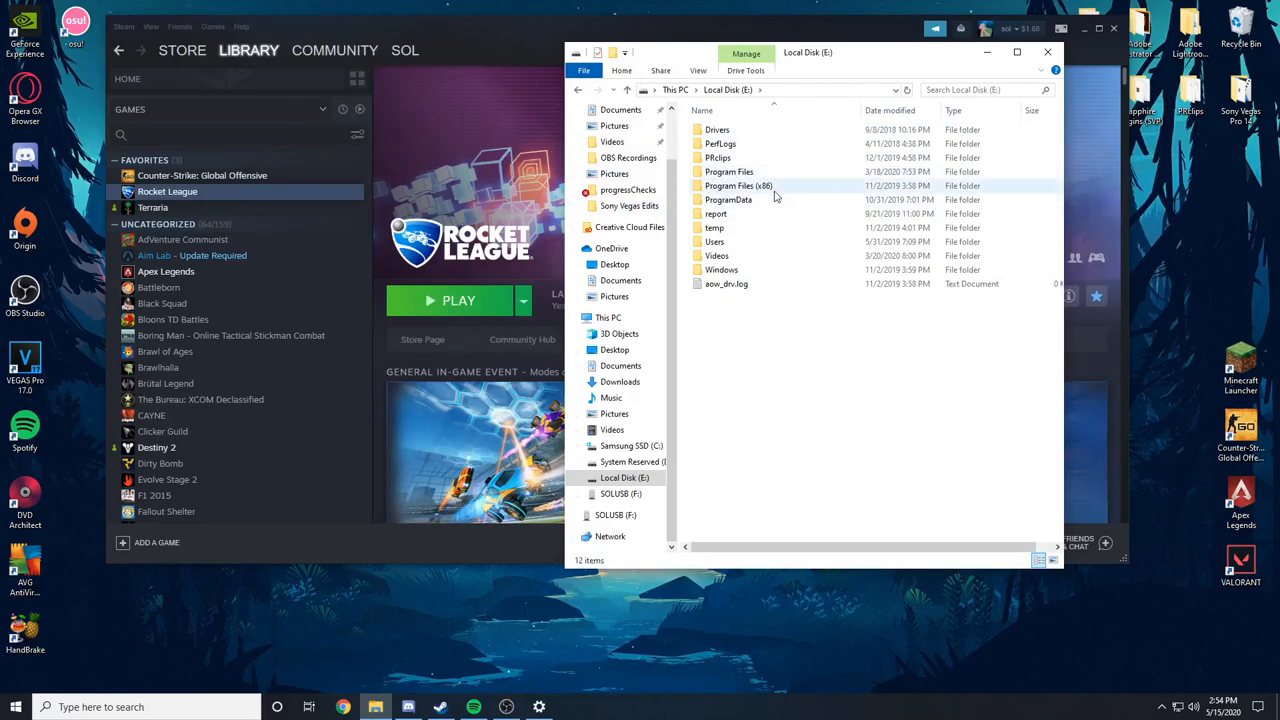
{"action": "double_click", "coordinate": [738, 184]}
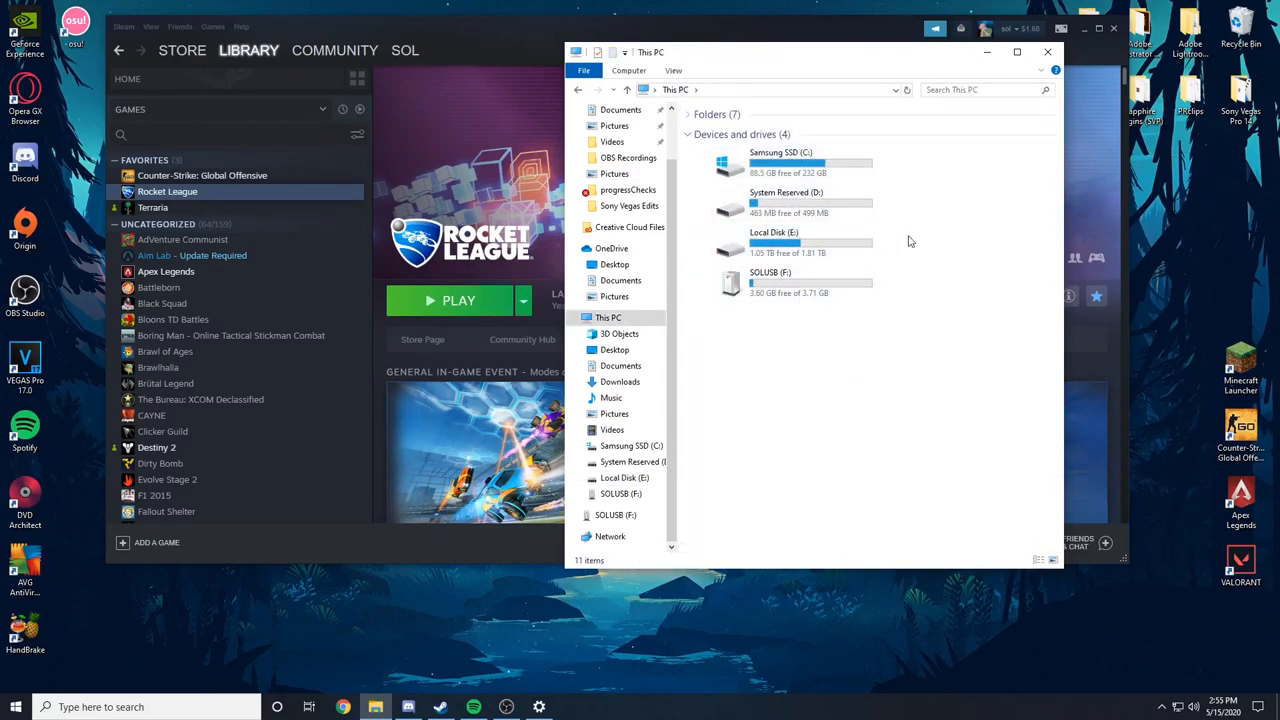
{"action": "mouse_move", "coordinate": [890, 240]}
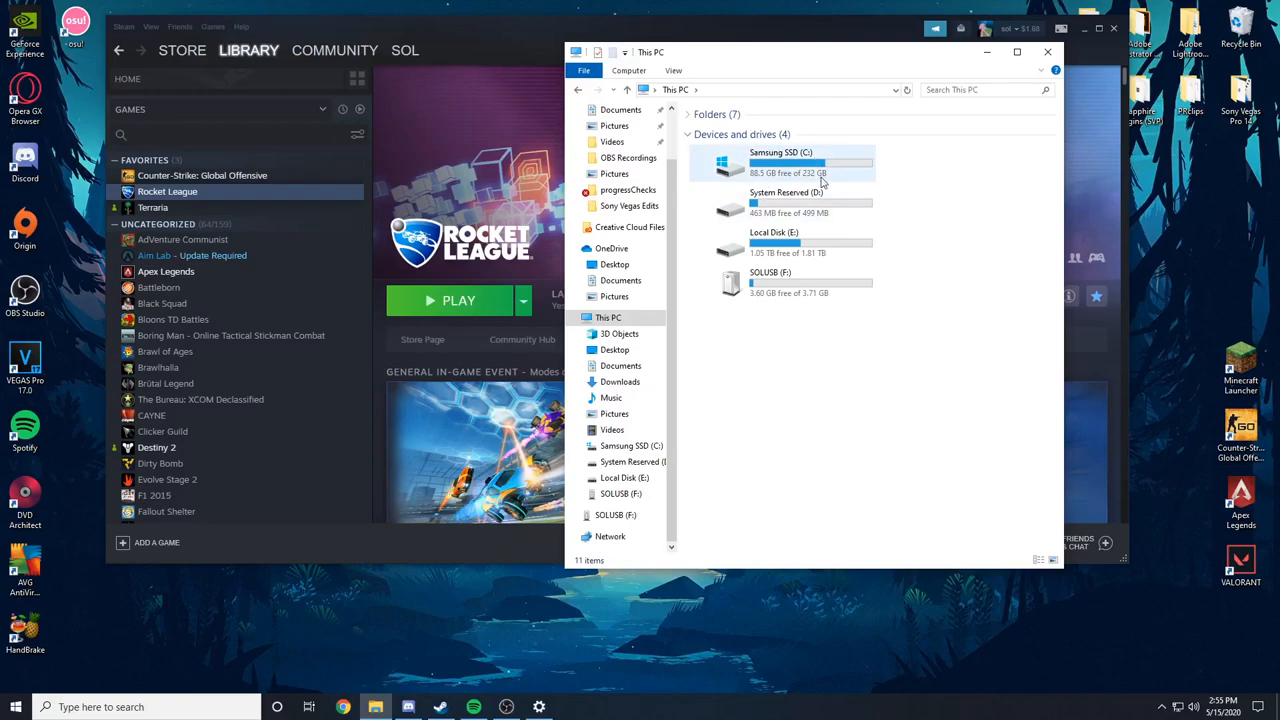
{"action": "mouse_move", "coordinate": [812, 262]}
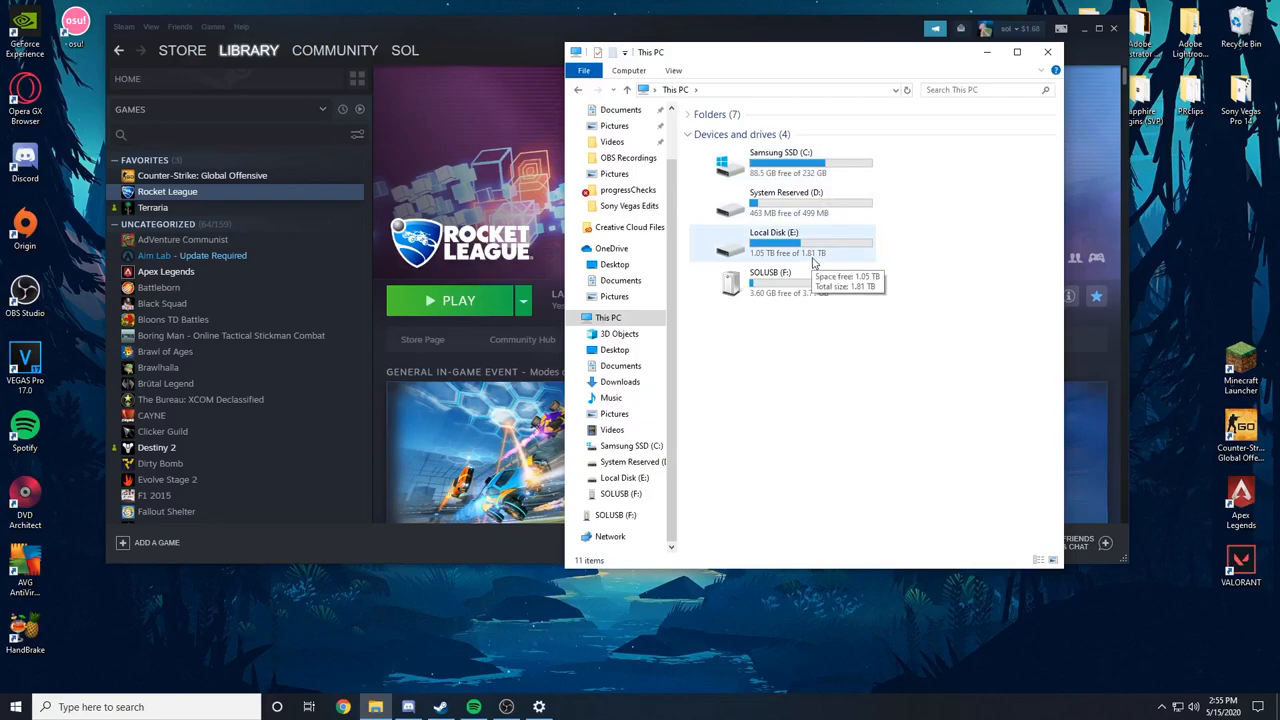
{"action": "mouse_move", "coordinate": [940, 170]}
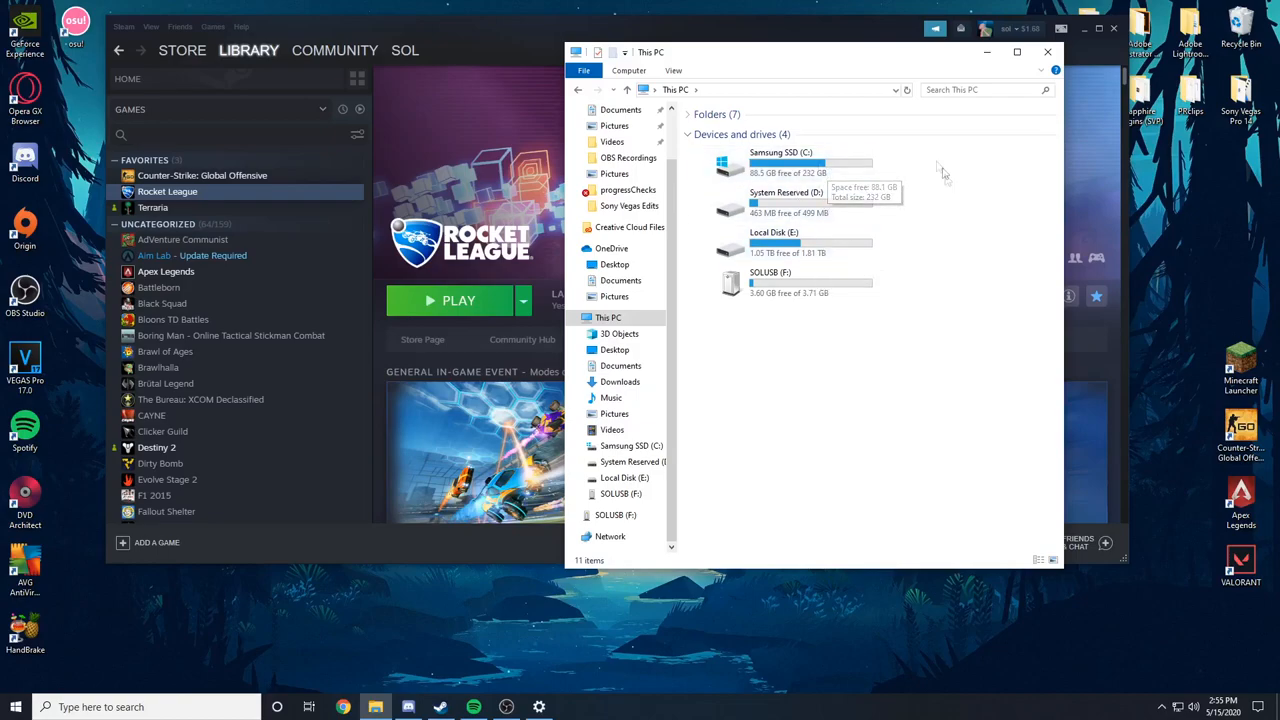
{"action": "mouse_move", "coordinate": [928, 278]}
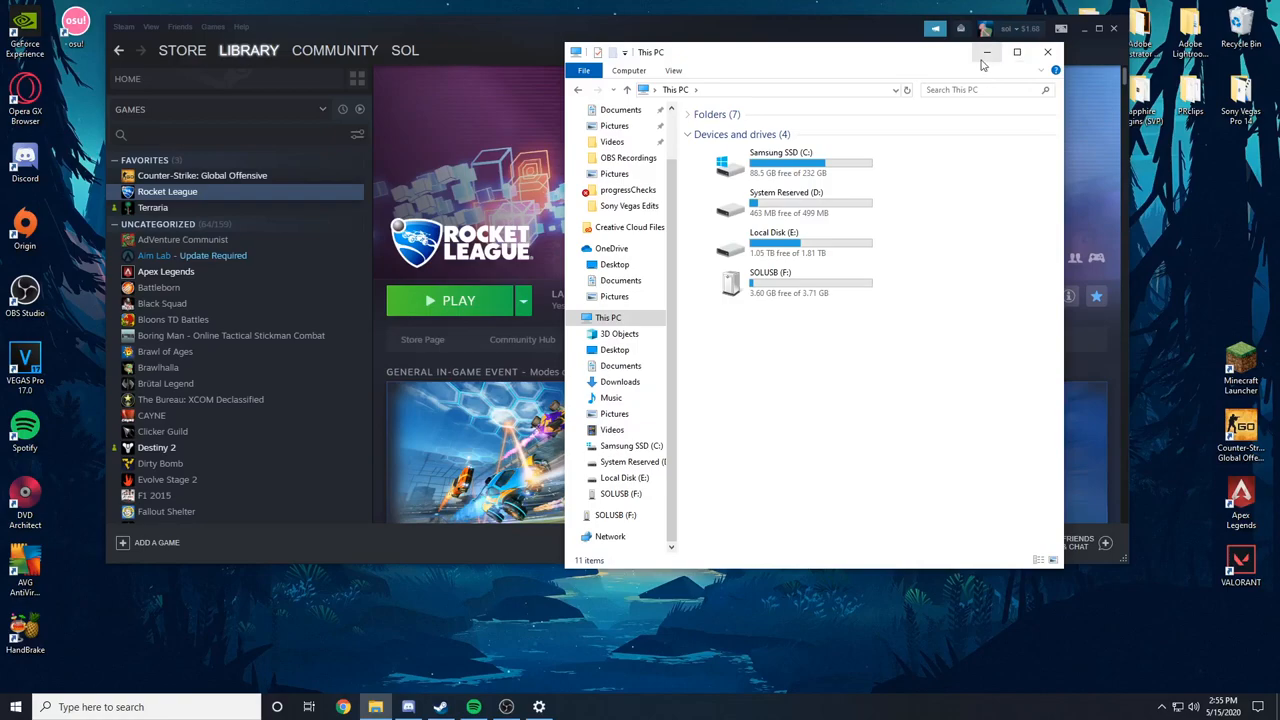
{"action": "mouse_move", "coordinate": [988, 52]}
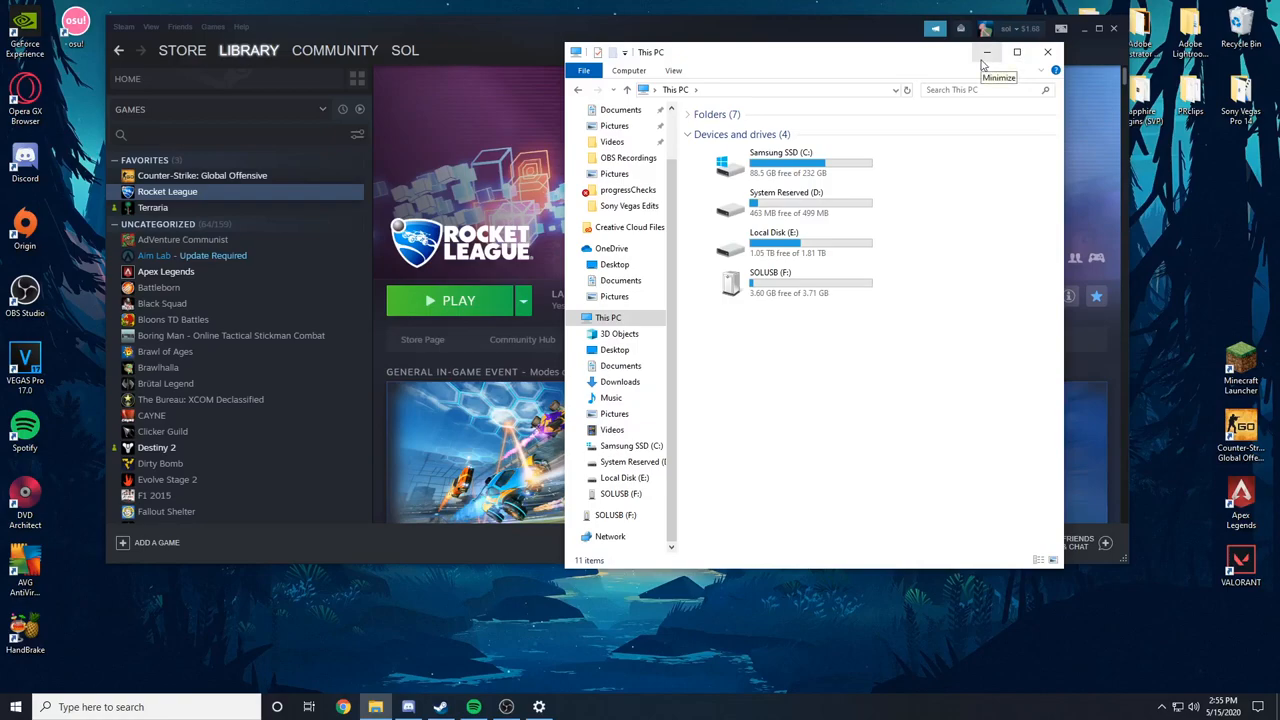
{"action": "mouse_move", "coordinate": [988, 52]}
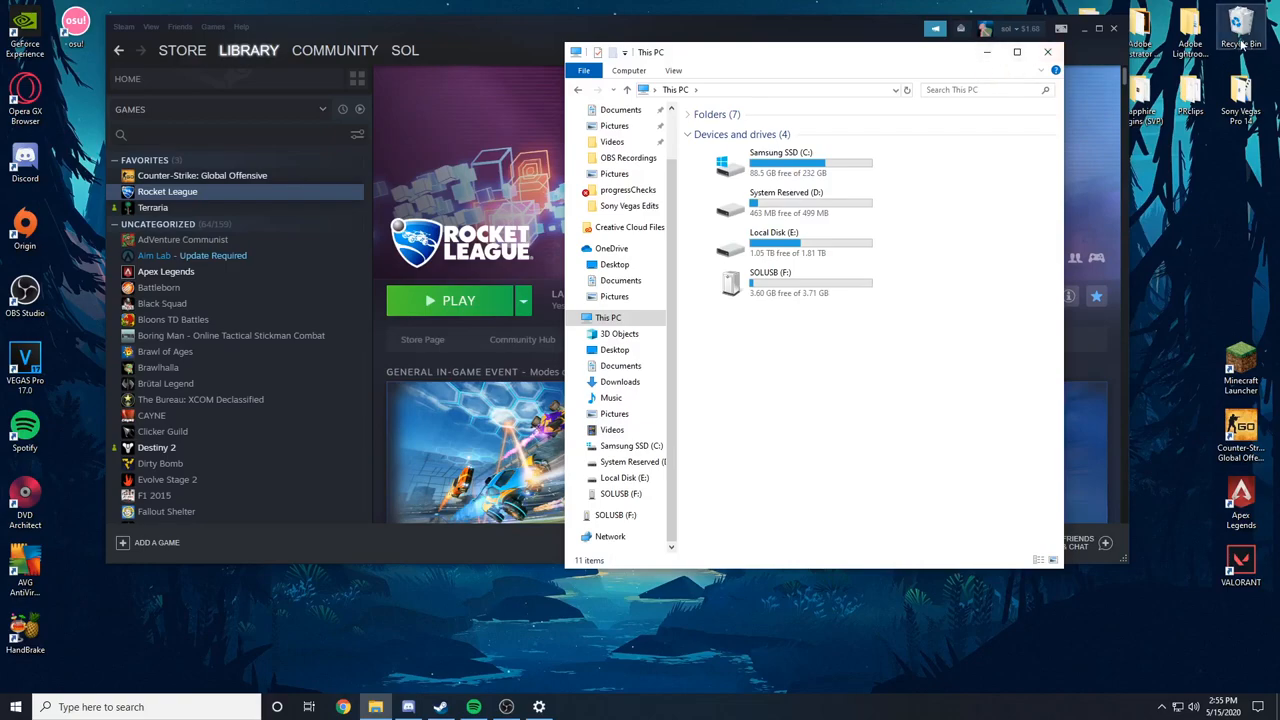
- Review all deleted recordings in the Recycle Bin, then close it to leave Steam showing
{"action": "double_click", "coordinate": [1240, 36]}
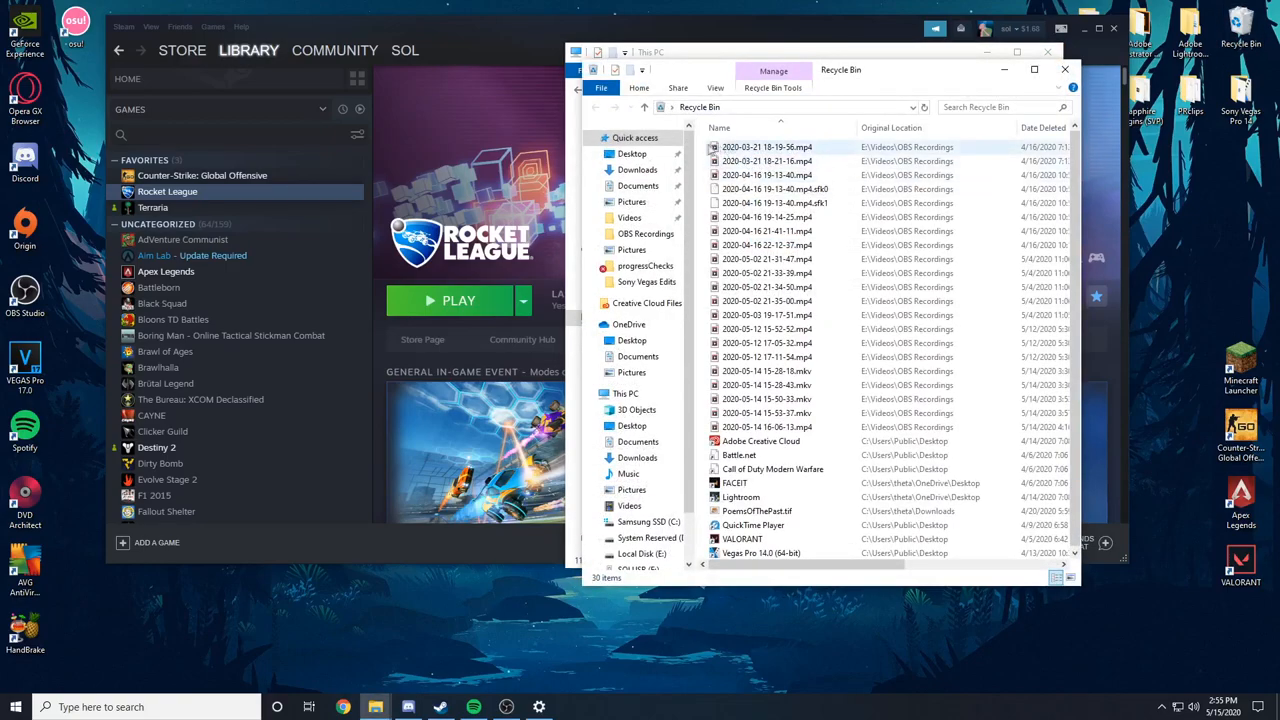
{"action": "key", "text": "ctrl+a"}
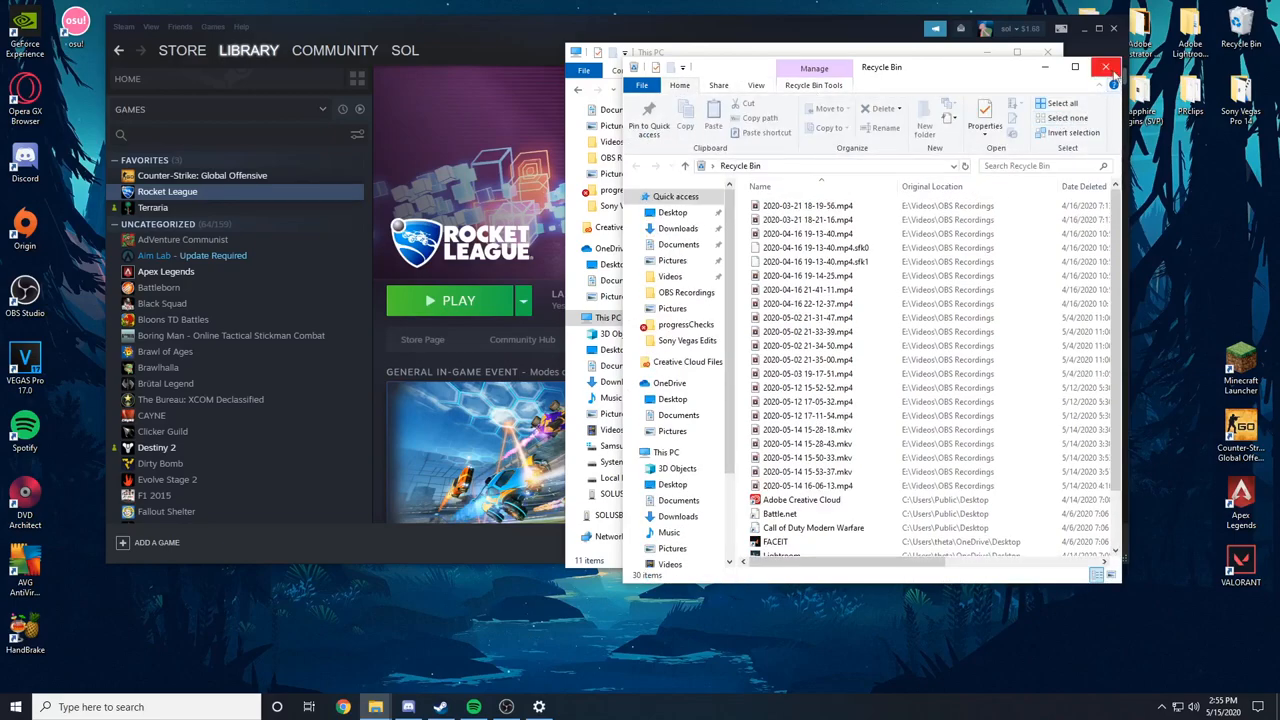
{"action": "left_click", "coordinate": [1106, 66]}
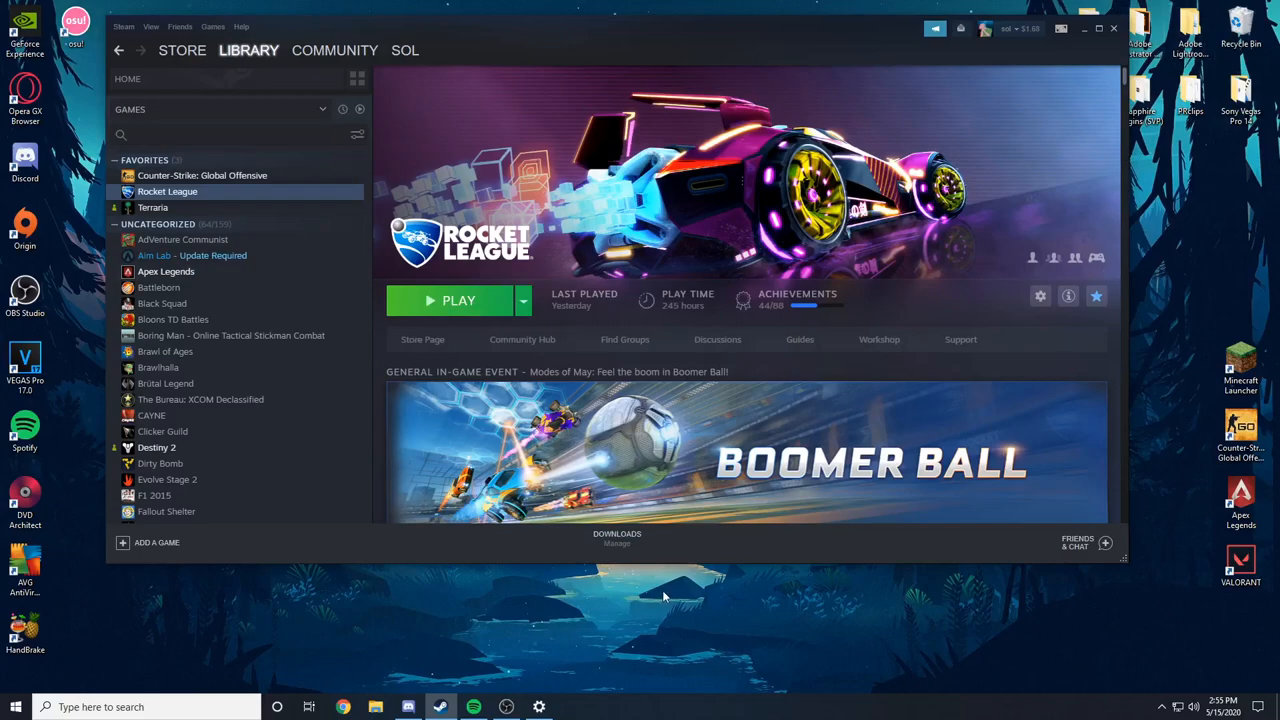
{"action": "mouse_move", "coordinate": [662, 596]}
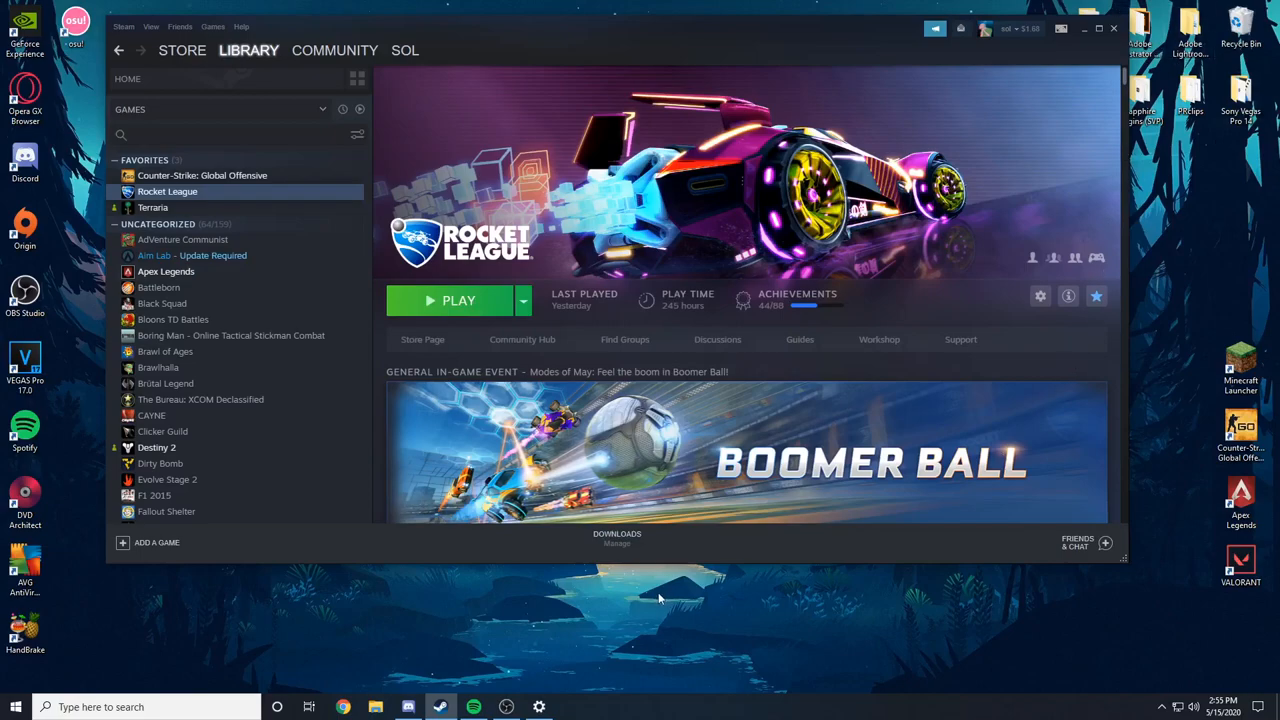